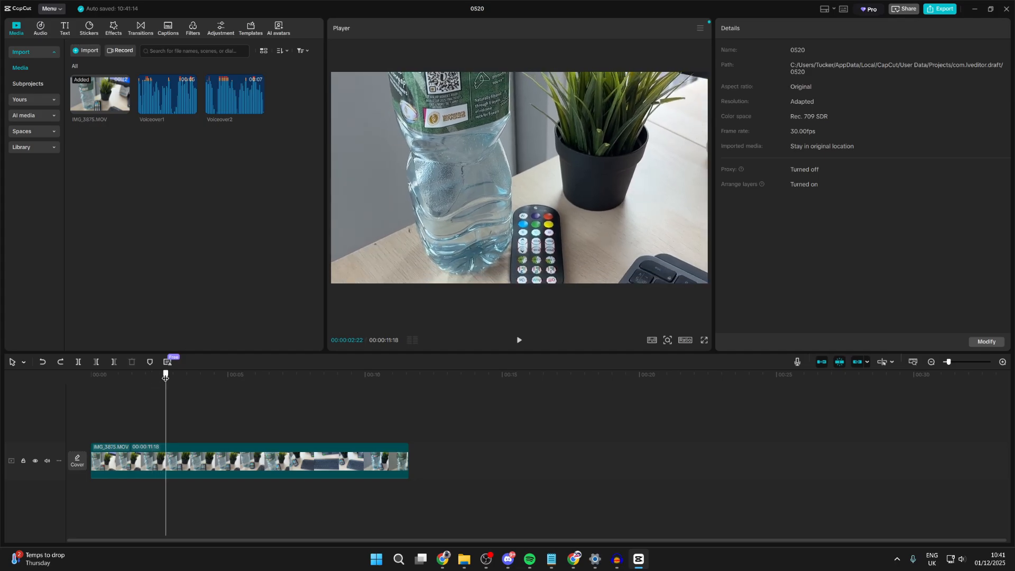
Keyframe the clip's scale at 100% ahead of the 147% point and preview the zoom-in.
{"action": "left_click", "coordinate": [169, 373]}
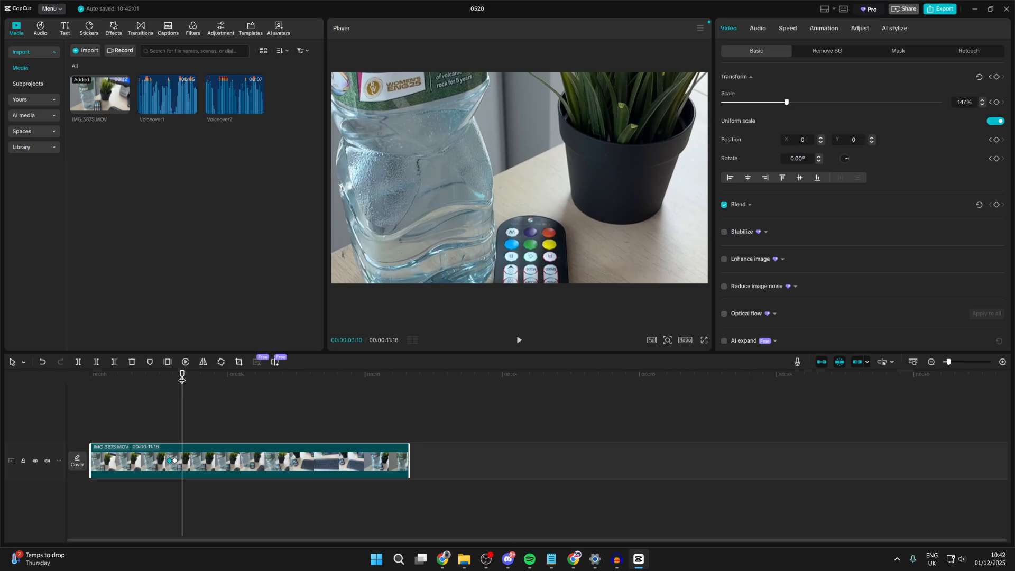
{"action": "mouse_move", "coordinate": [184, 344]}
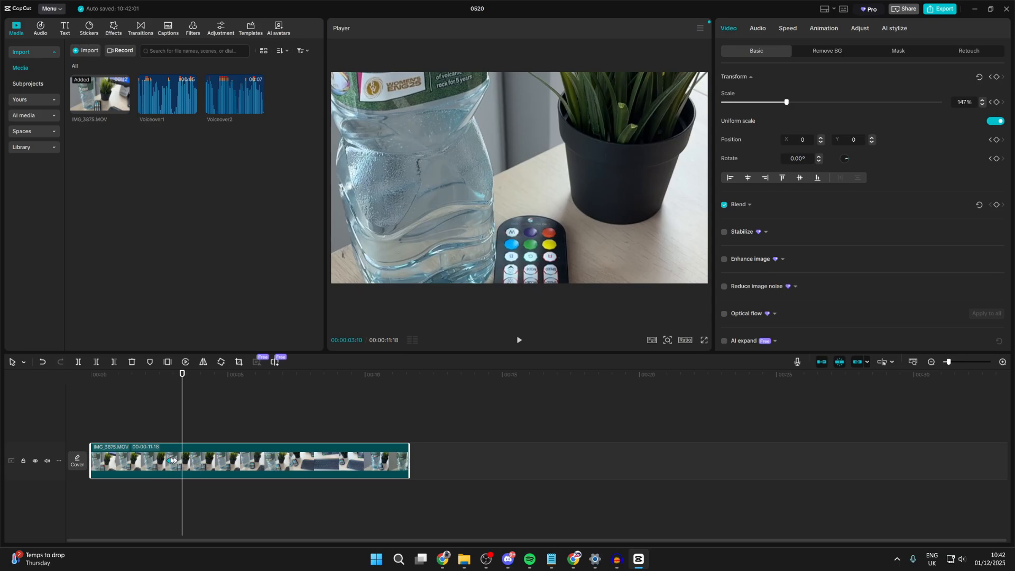
{"action": "mouse_move", "coordinate": [781, 110]}
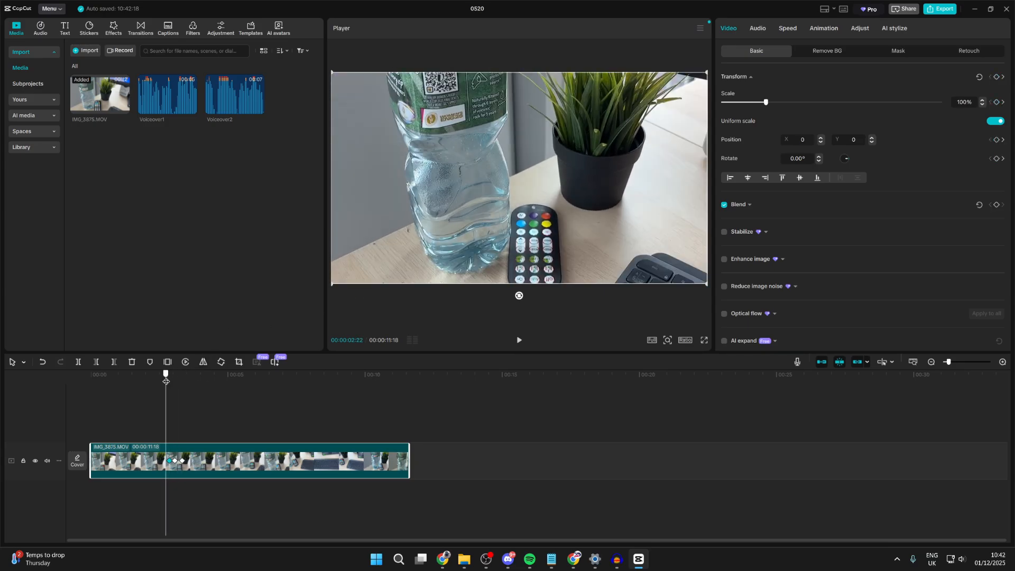
{"action": "left_click", "coordinate": [518, 339]}
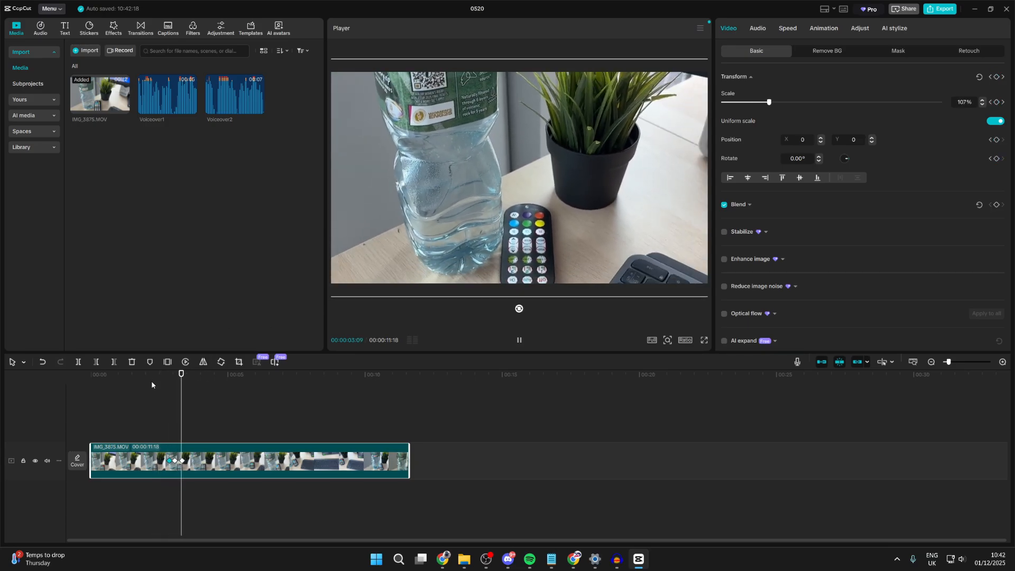
{"action": "left_click", "coordinate": [518, 339]}
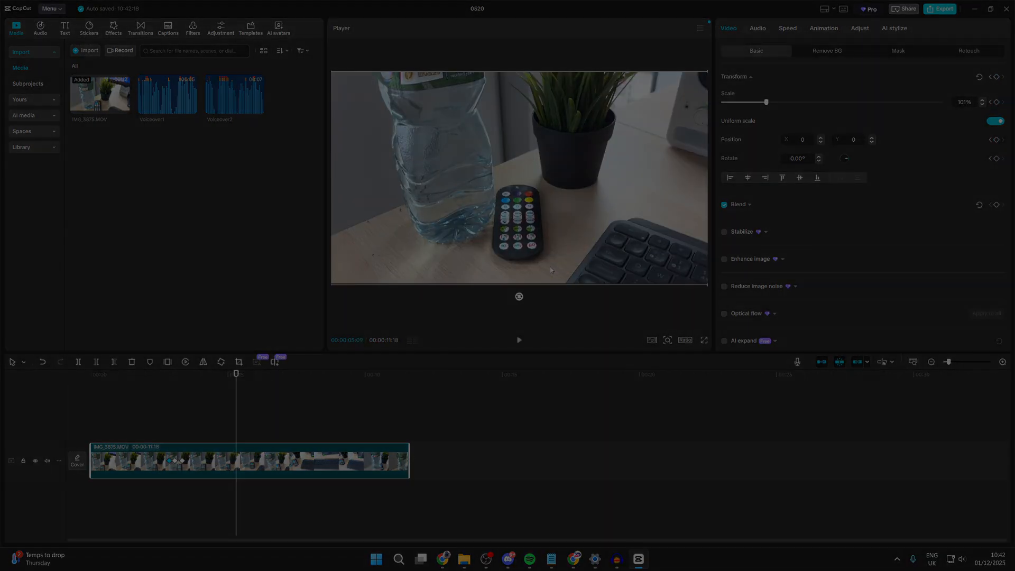